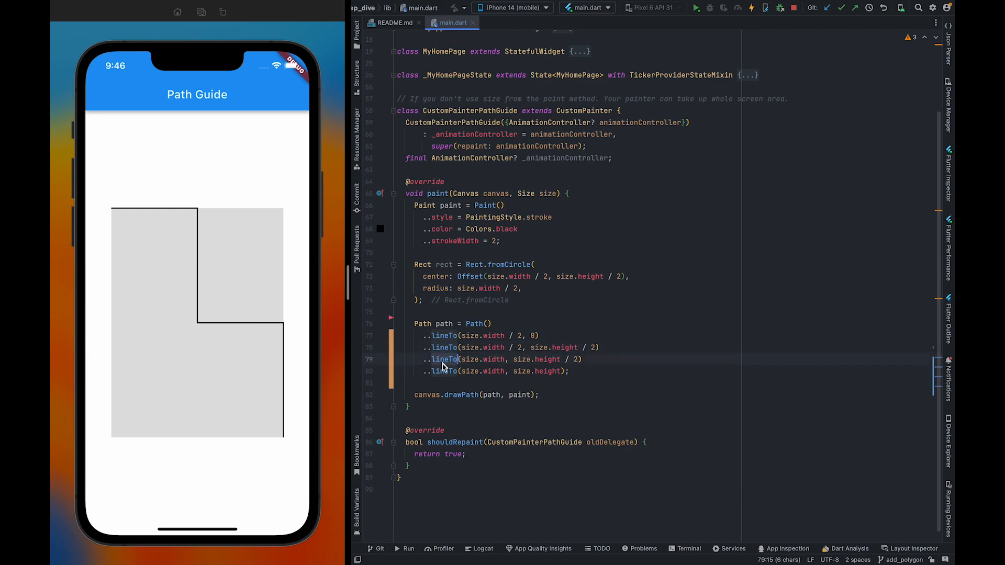
Step: Insert an addPolygon call with points and close placeholders ahead of the lineTo chain
click(442, 371)
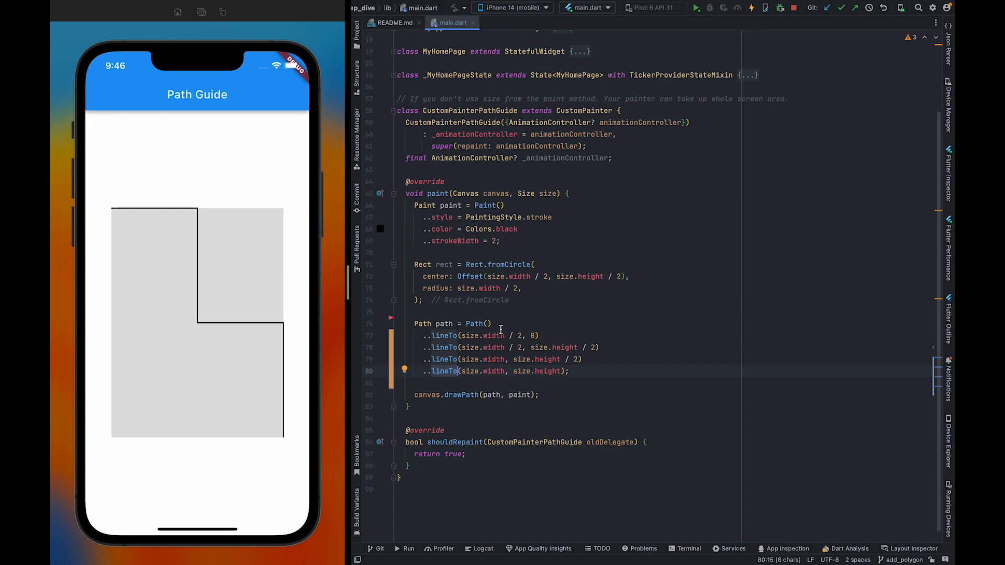
text(..a)
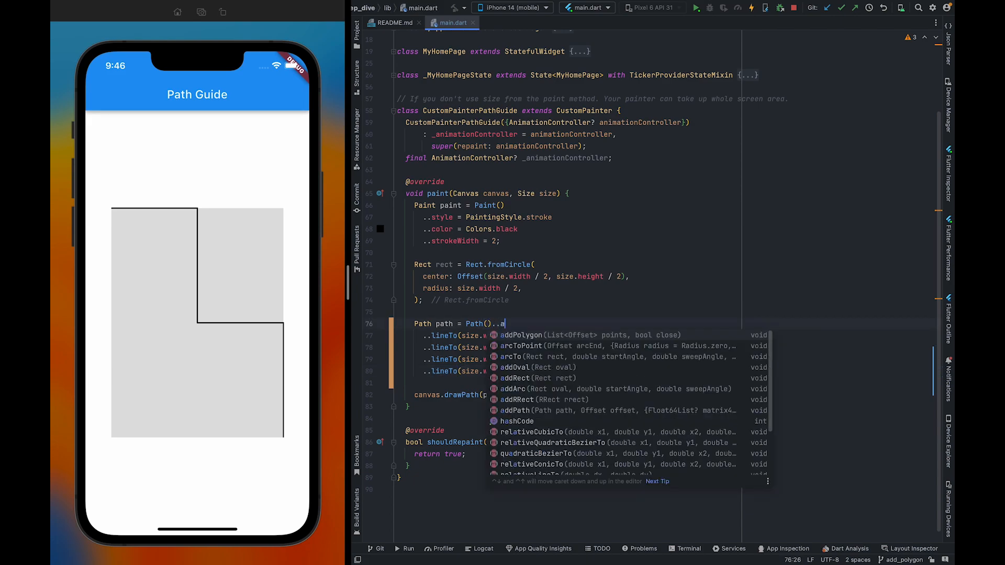
click(521, 334)
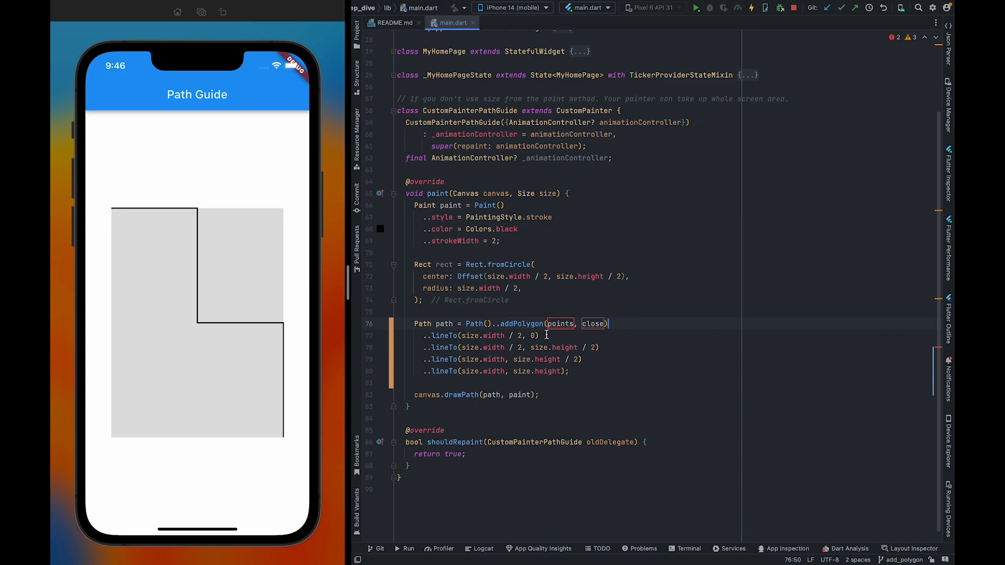
click(546, 335)
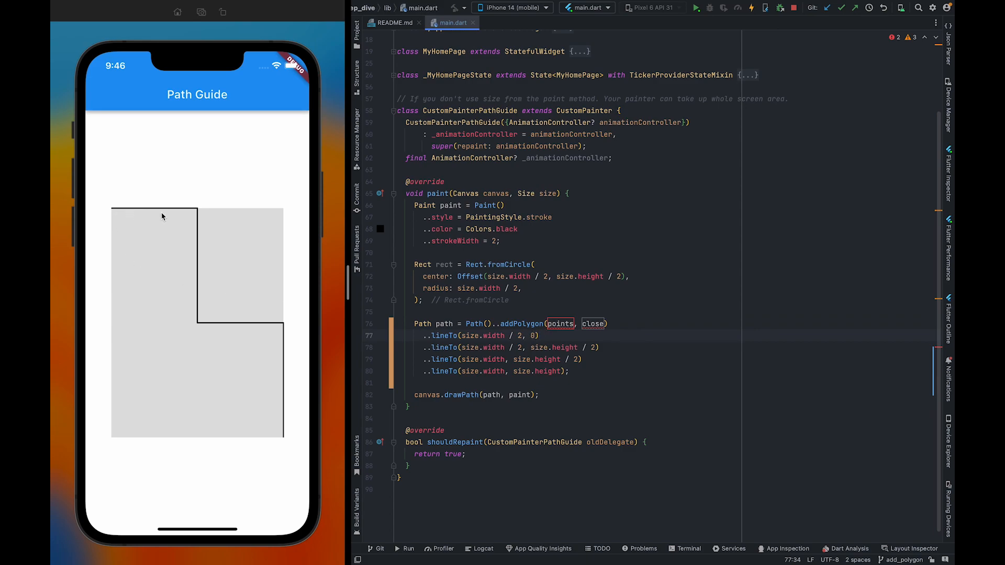
mouse_move(293, 332)
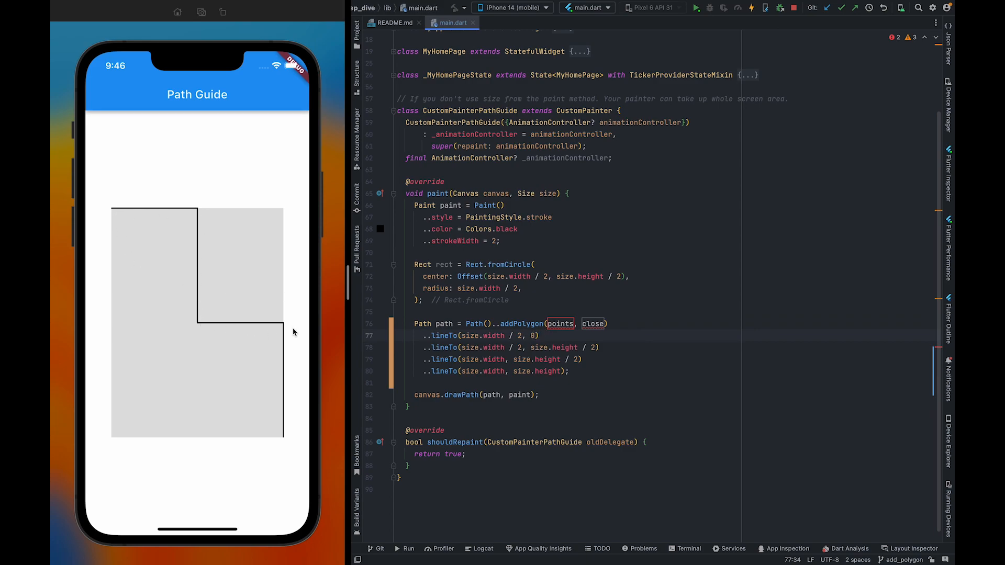
mouse_move(285, 429)
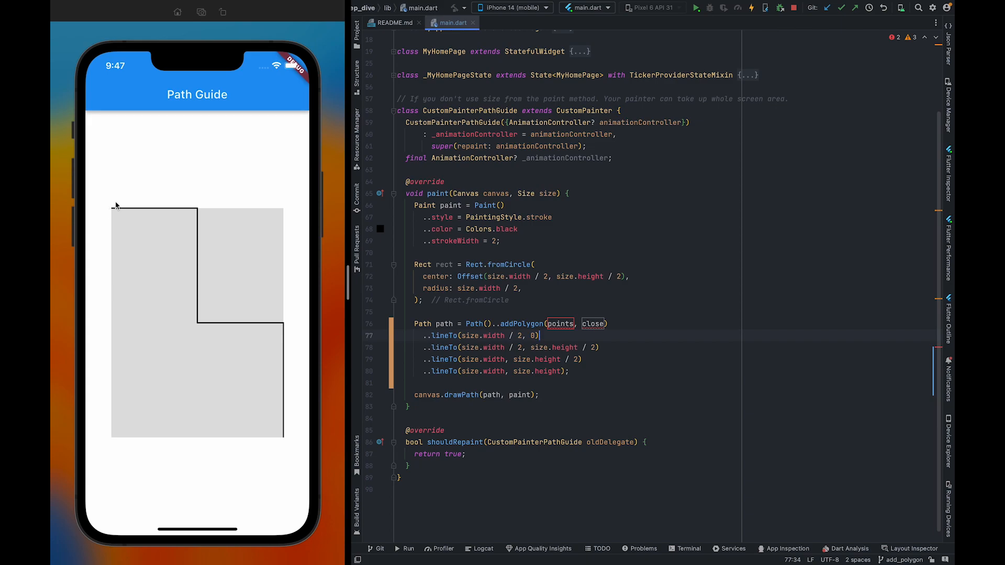
mouse_move(104, 218)
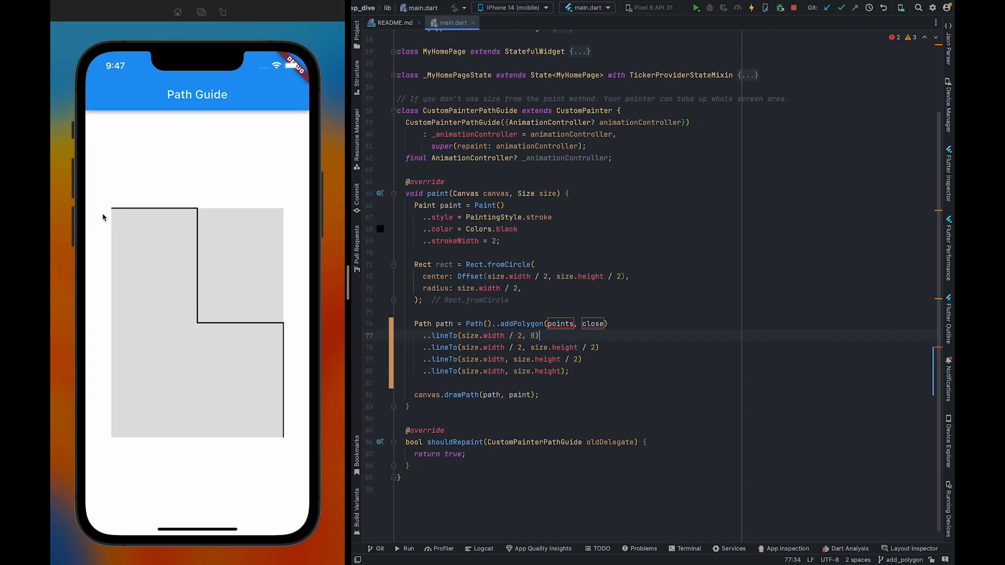
mouse_move(110, 210)
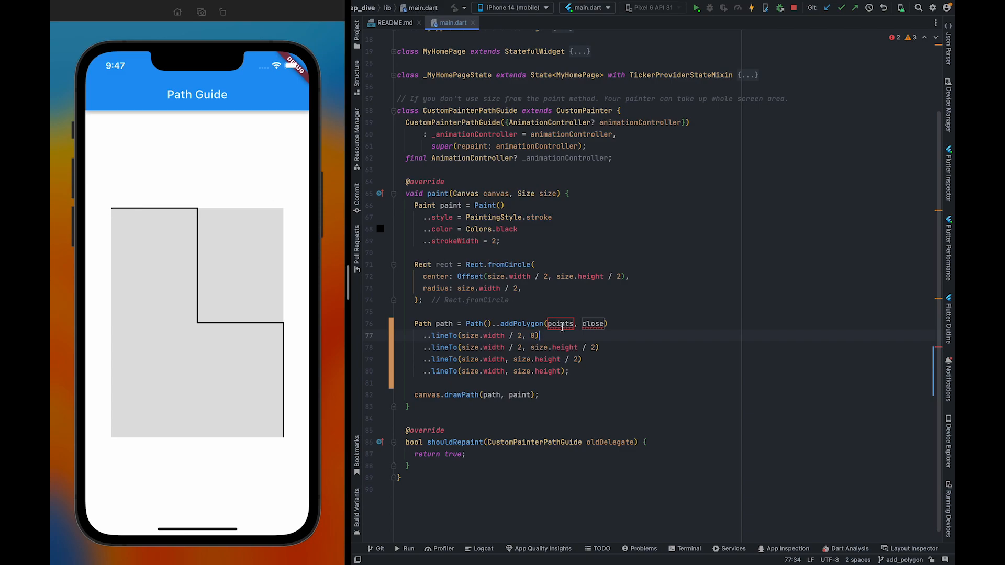
mouse_move(519, 319)
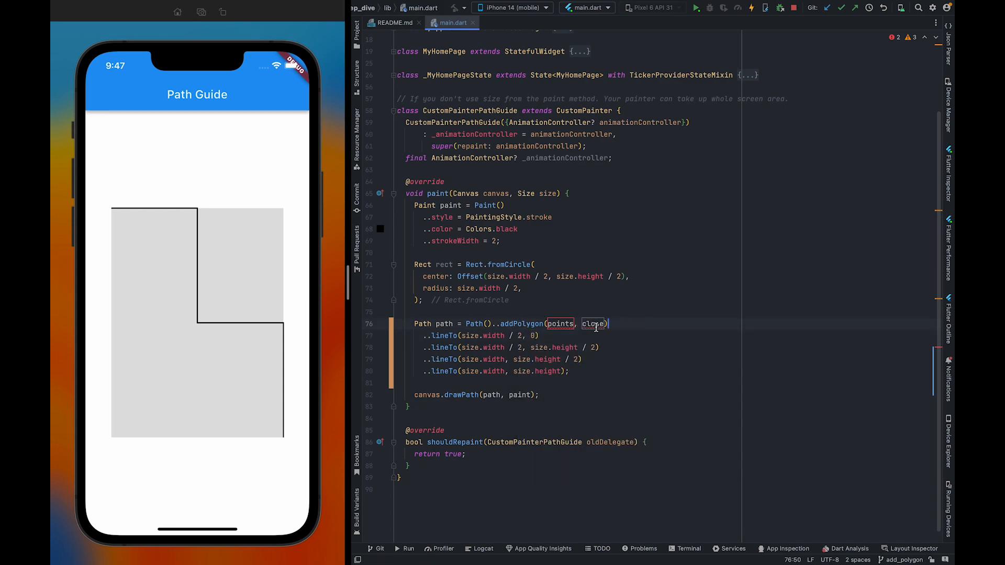
double_click(592, 323)
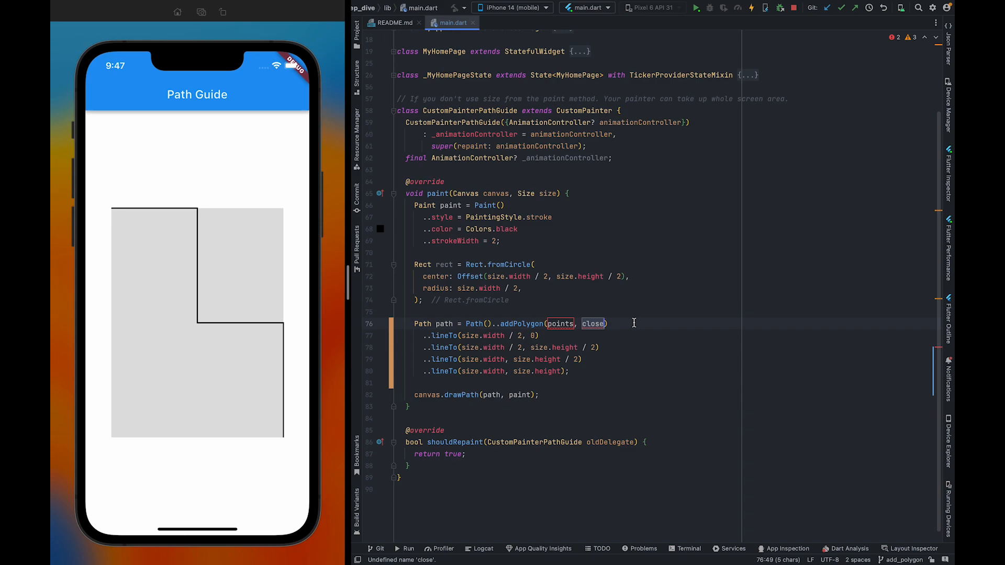
Step: Set close to false and move the four lineTo lines into the points list
text(false)
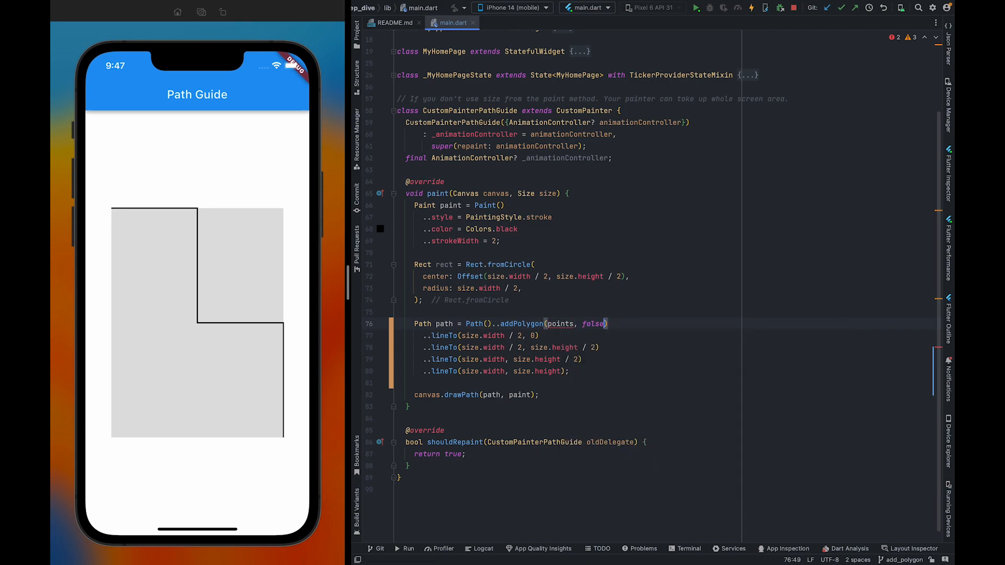
double_click(561, 323)
text([])
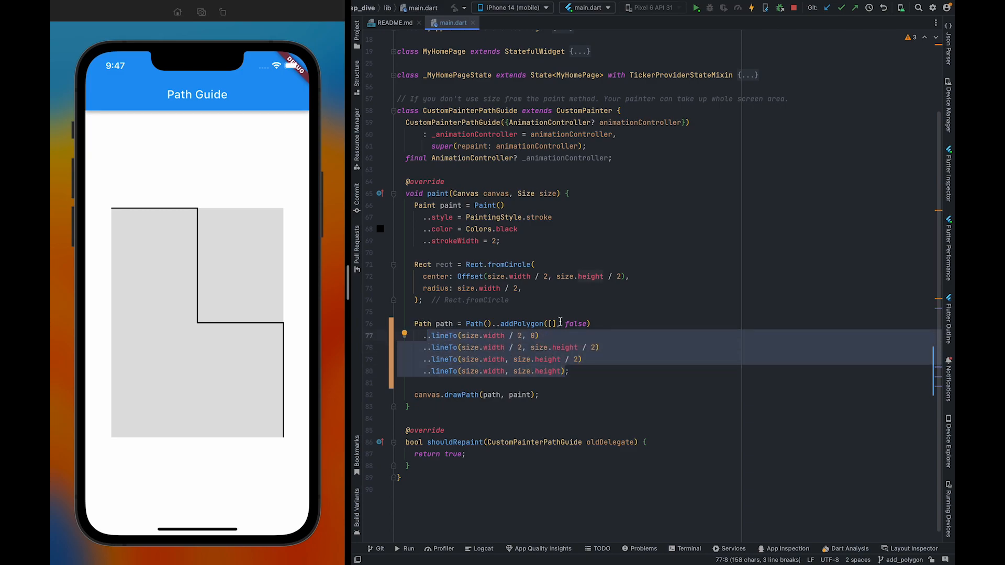
key(Delete)
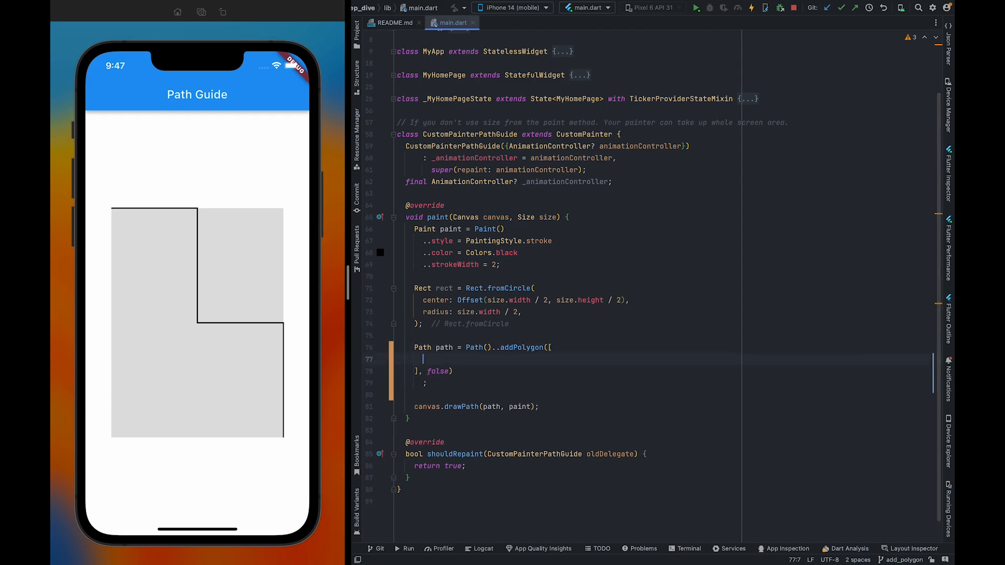
text(..lineTo(size.width / 2, 0))
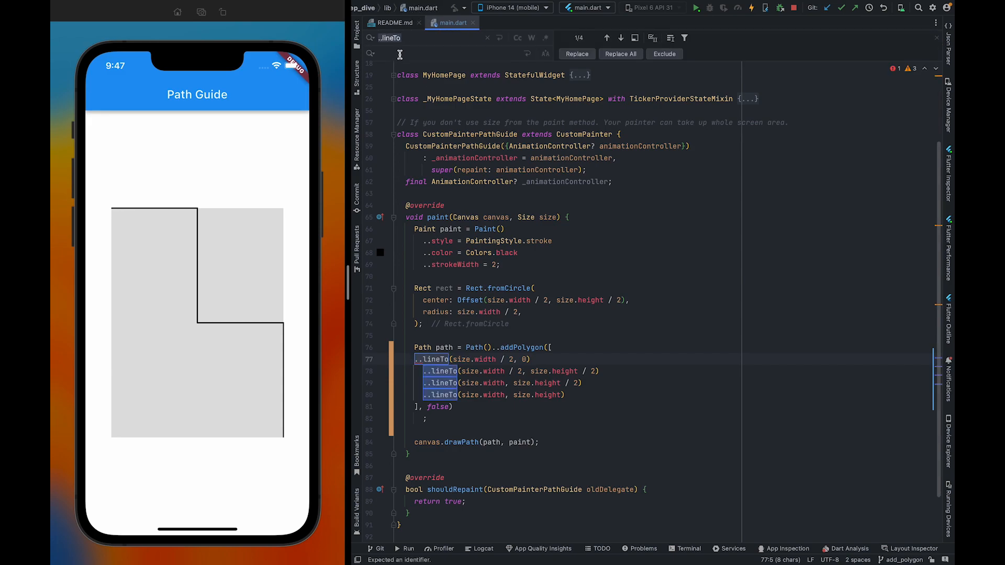
Step: Replace every ..lineTo with Offset so the polygon holds four Offset points
text(Offset)
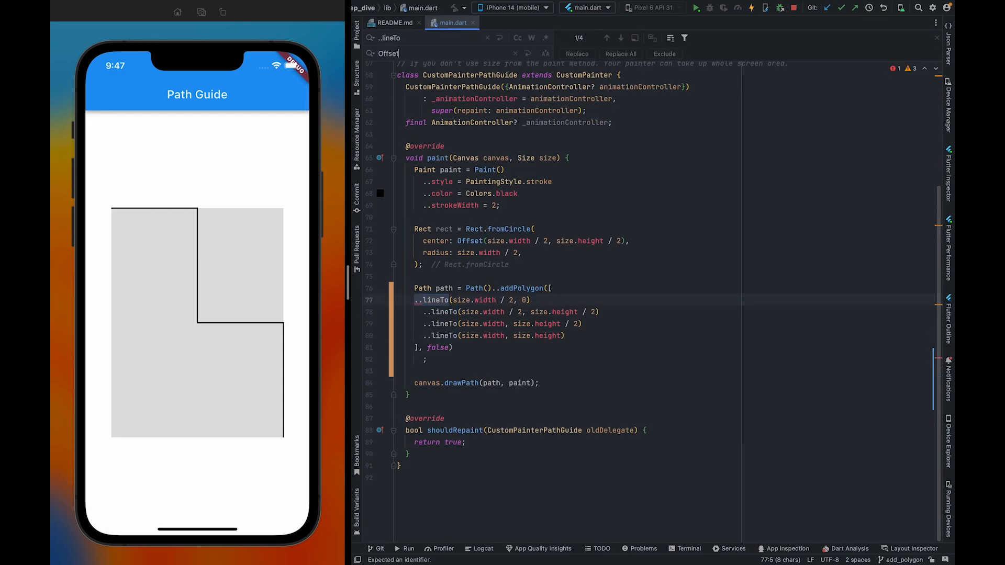
click(620, 53)
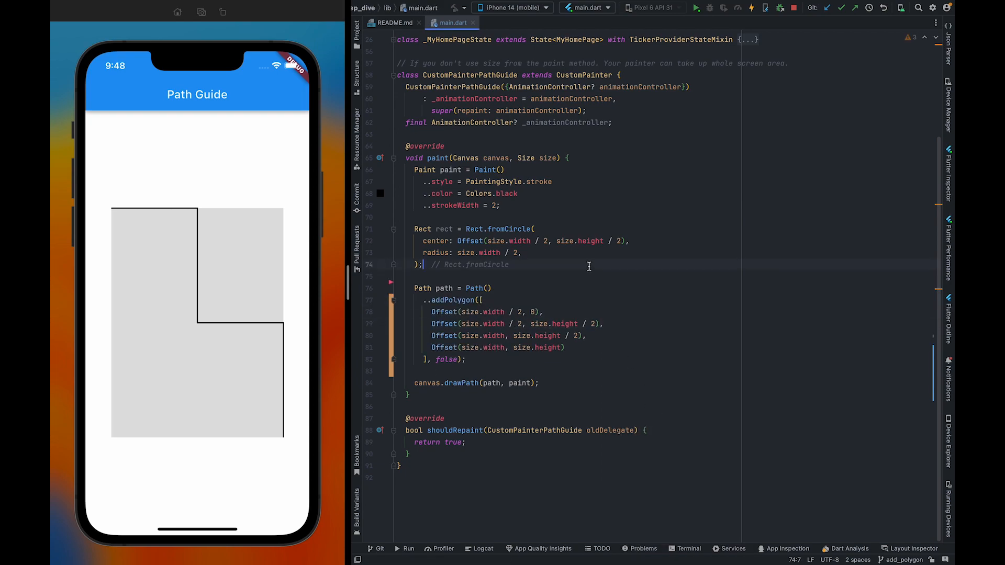
click(447, 323)
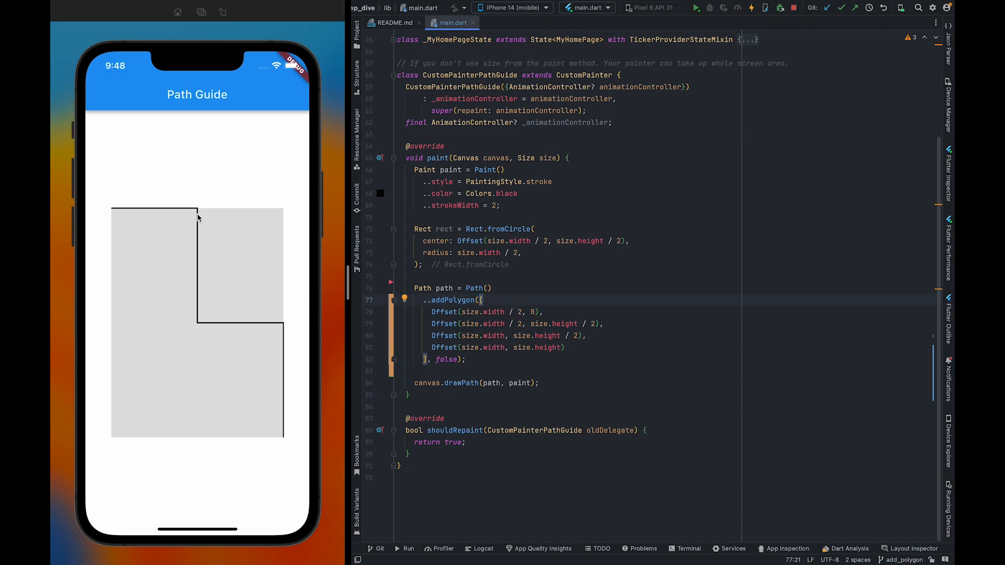
Step: Hot reload, then add Offset.zero as the first polygon point so the shape starts from the corner
key(ctrl+s)
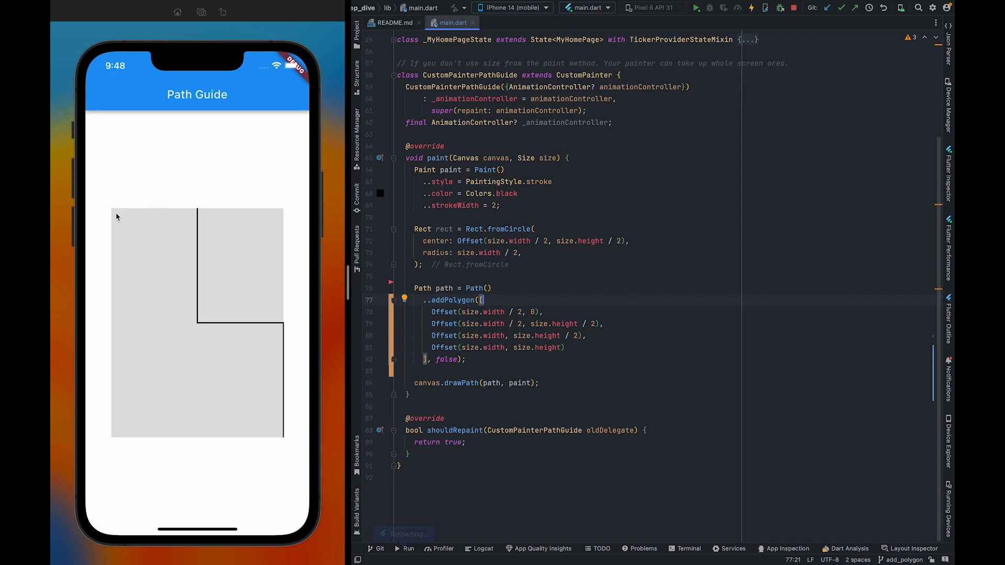
mouse_move(121, 212)
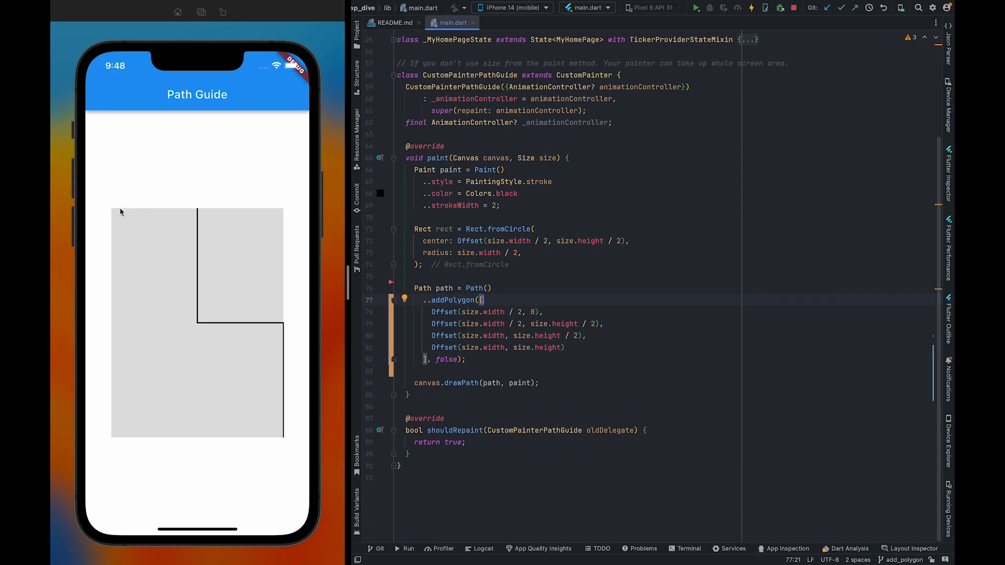
text(Offset.zero,)
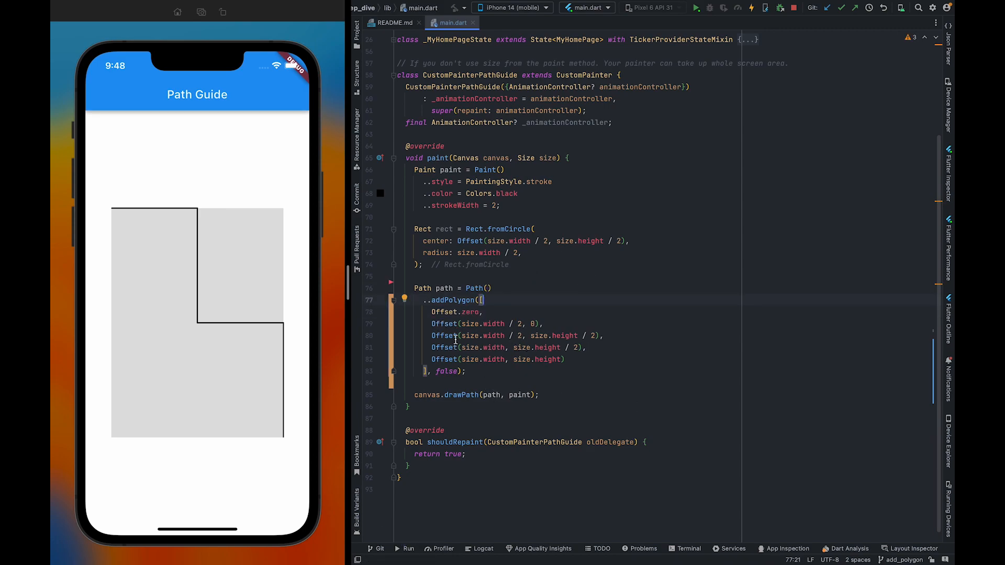
double_click(450, 301)
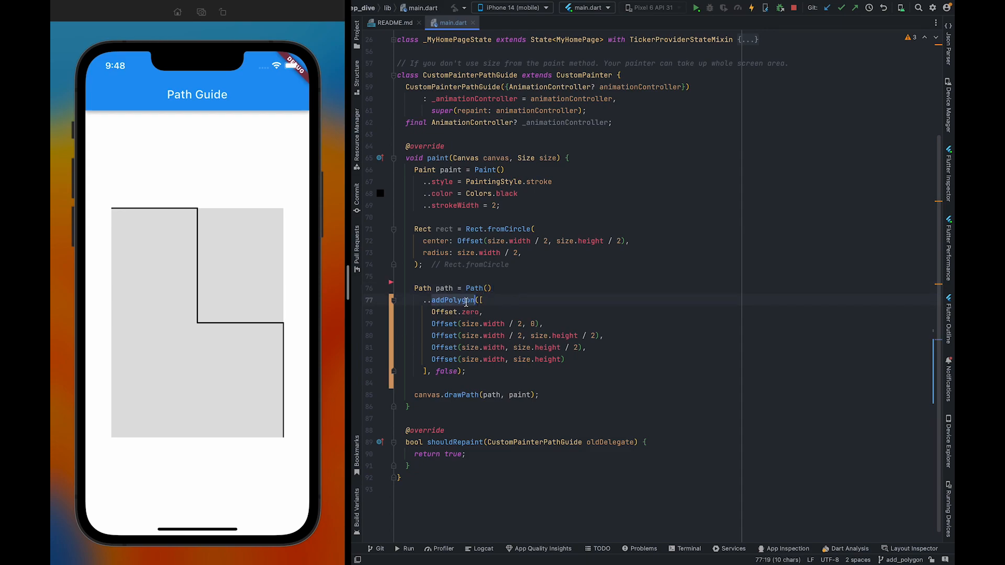